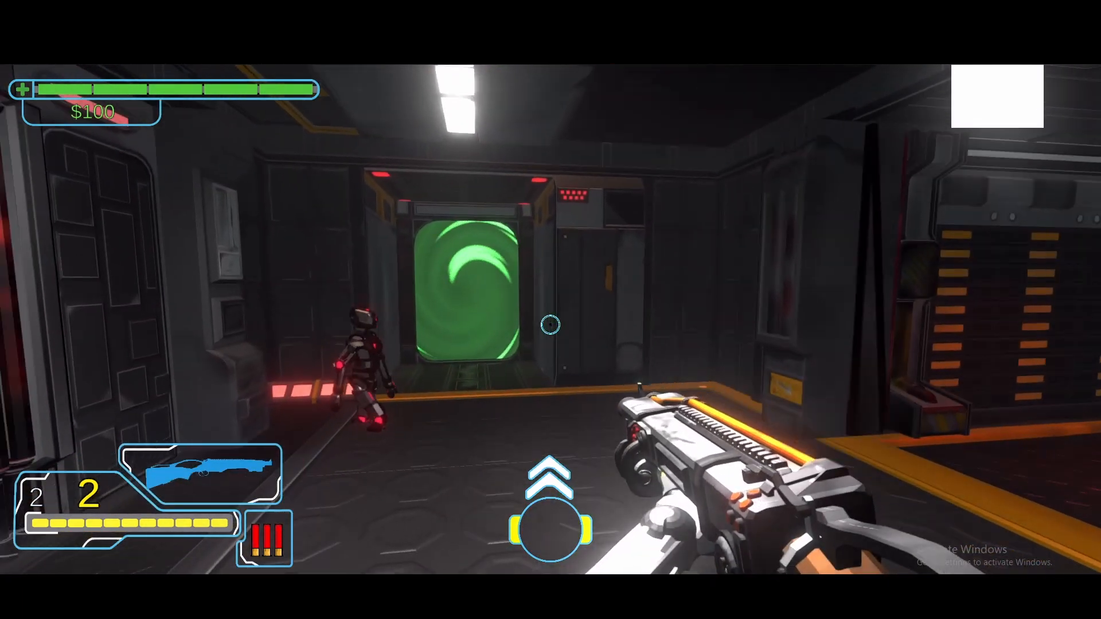
- Leave the gameplay footage and return to the TestScene level in the editor
left_click(548, 324)
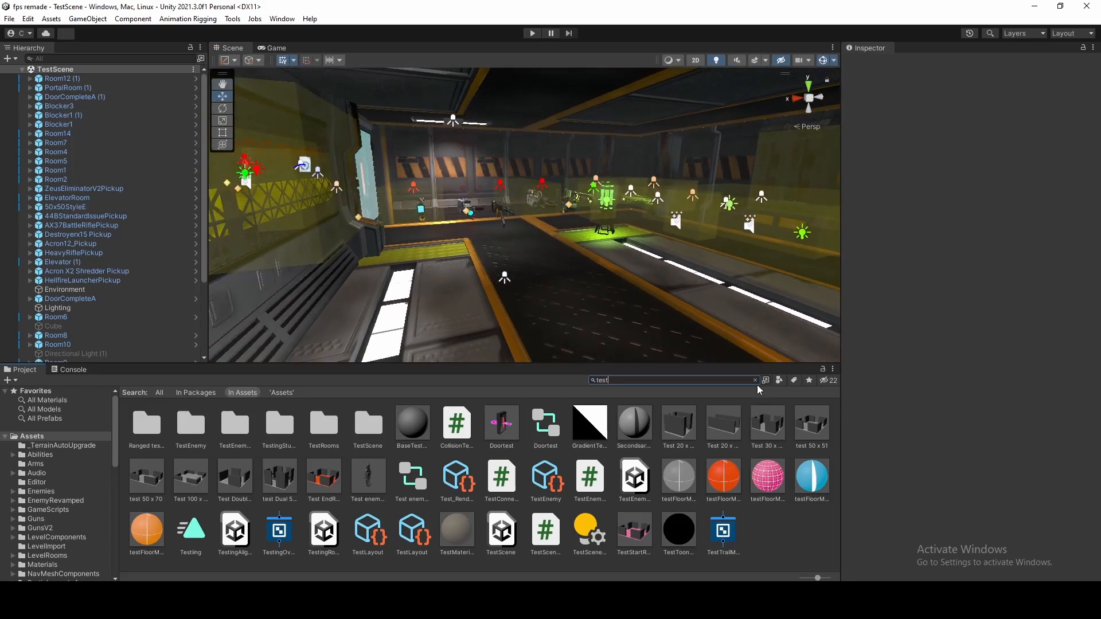
- Show the TestingAlignment corridor, then zoom in on the robotic Arms prefab
left_click(754, 379)
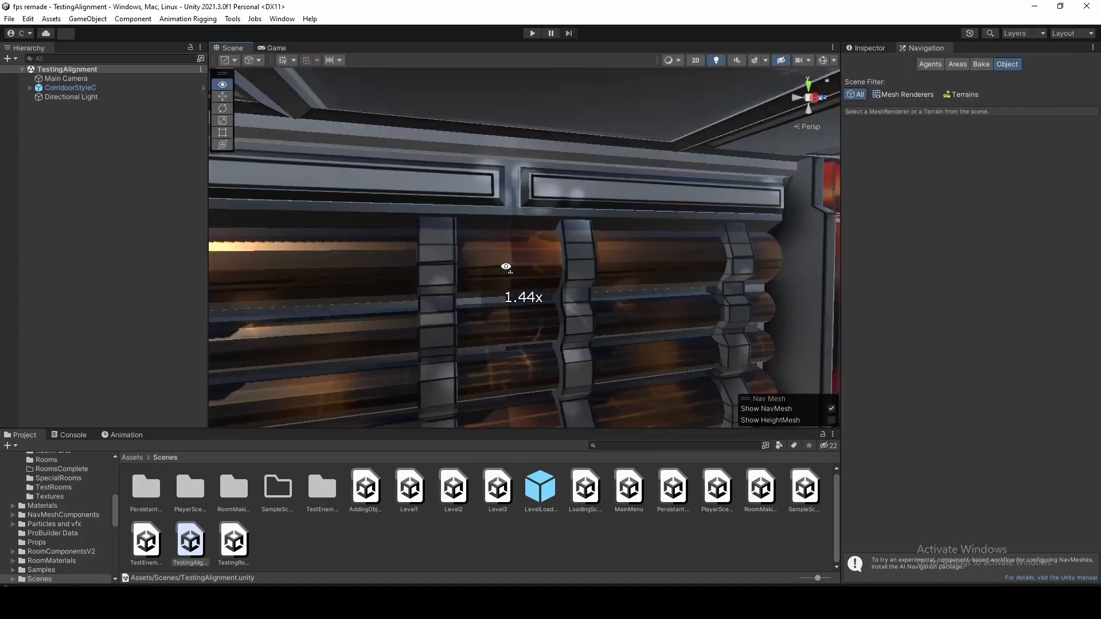
scroll("down", 3)
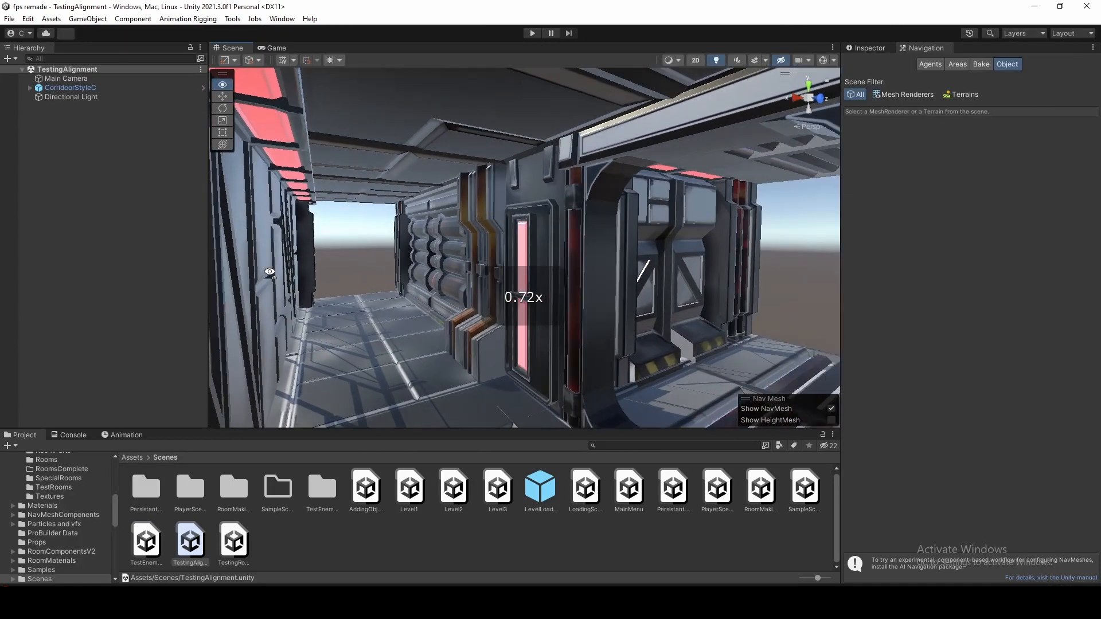
scroll("down", 3)
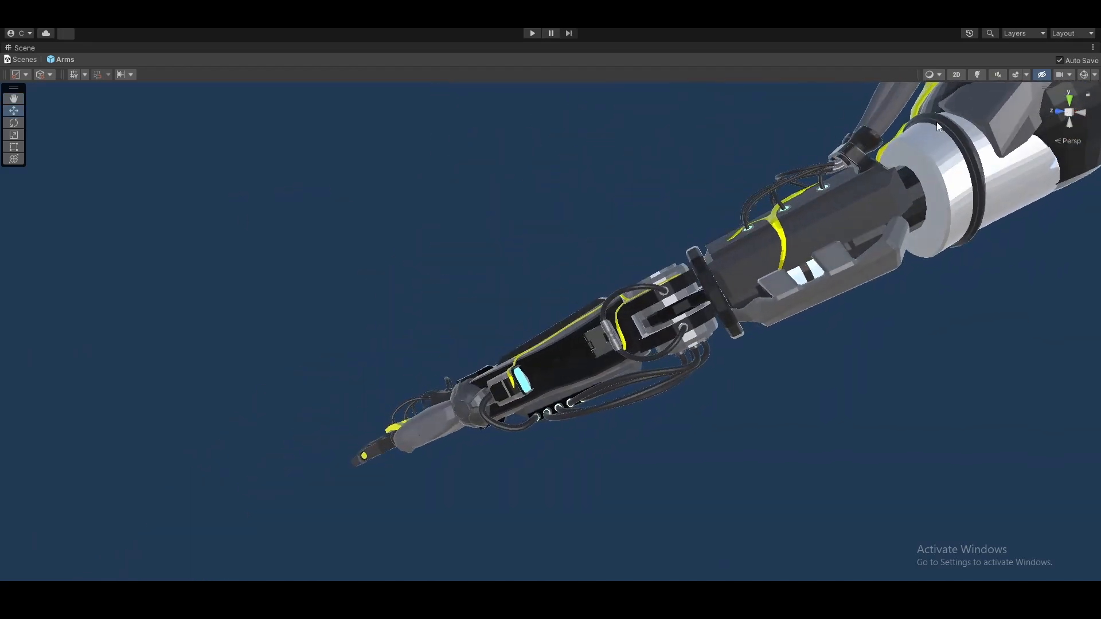
- Orbit the Arms3 model around the gun arm and the human hand's fingers
left_click_drag(937, 126, 717, 235)
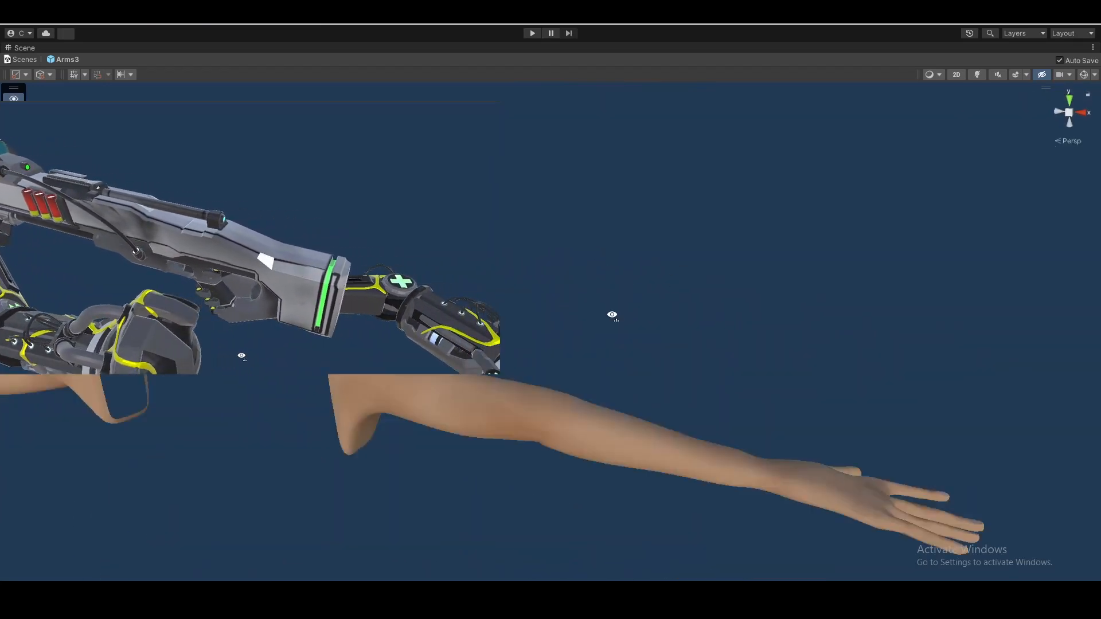
left_click_drag(611, 316, 260, 390)
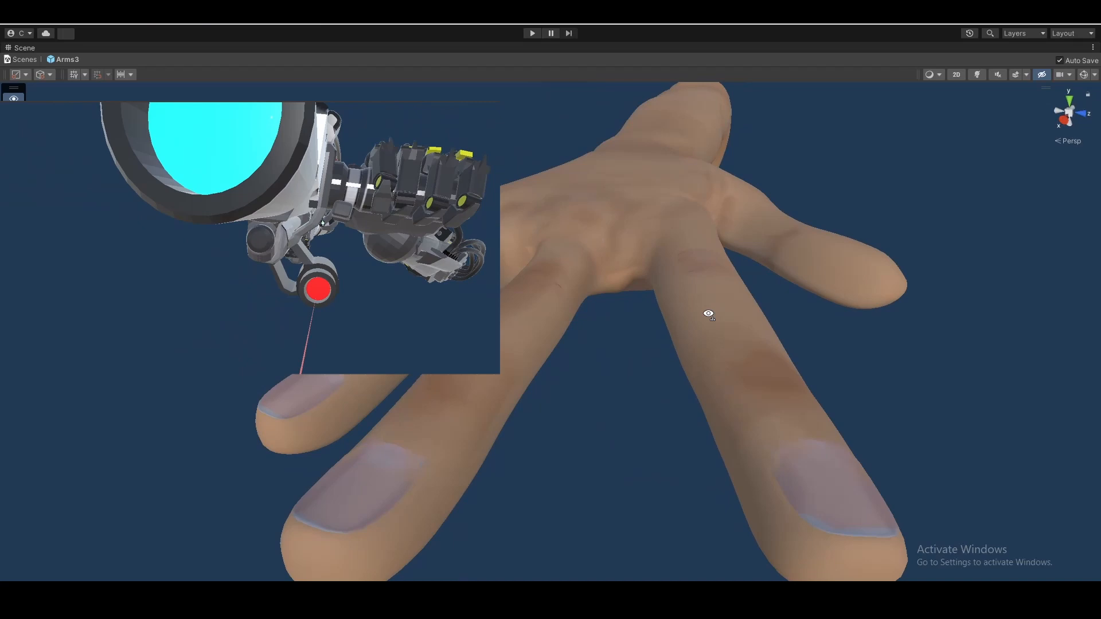
left_click(532, 32)
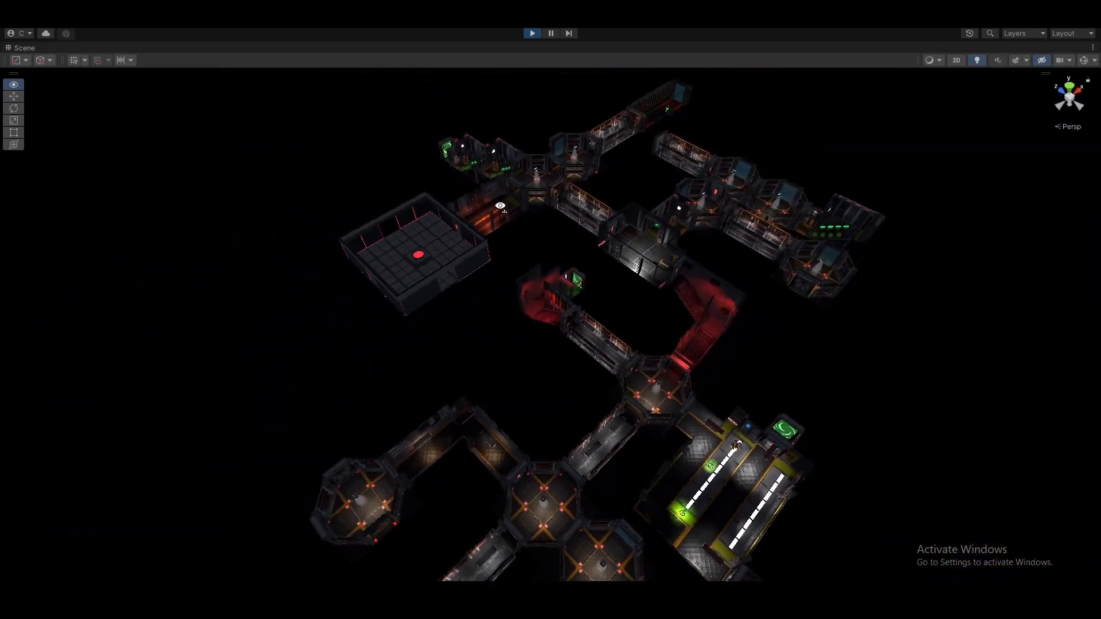
- Run Level Creator V2 twice to generate two different room layouts, then stop on the Generator settings
left_click(534, 32)
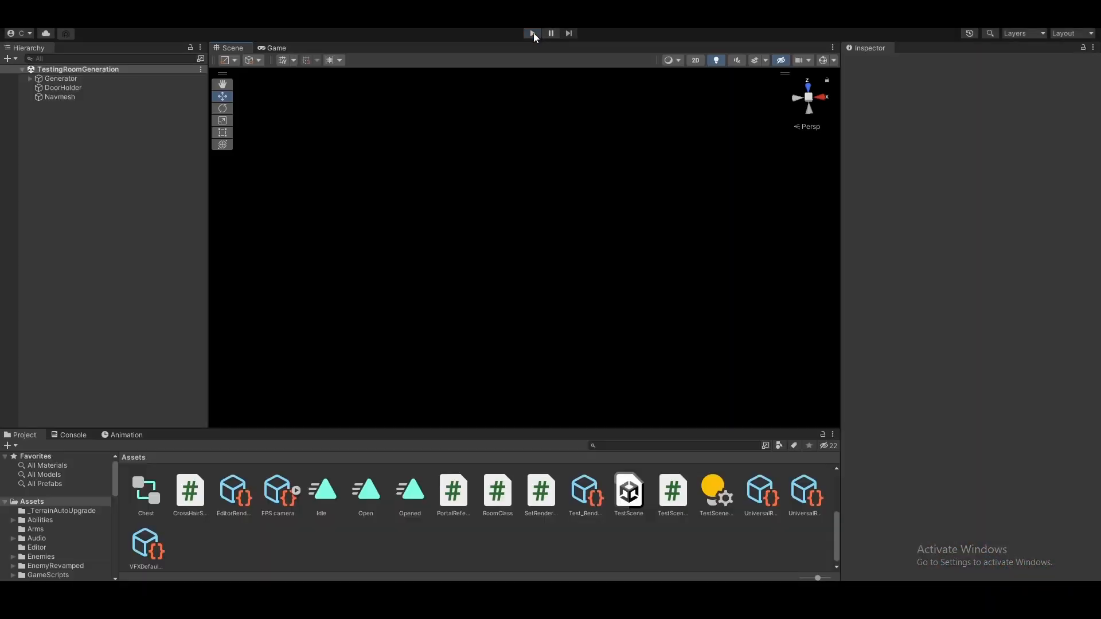
left_click(530, 32)
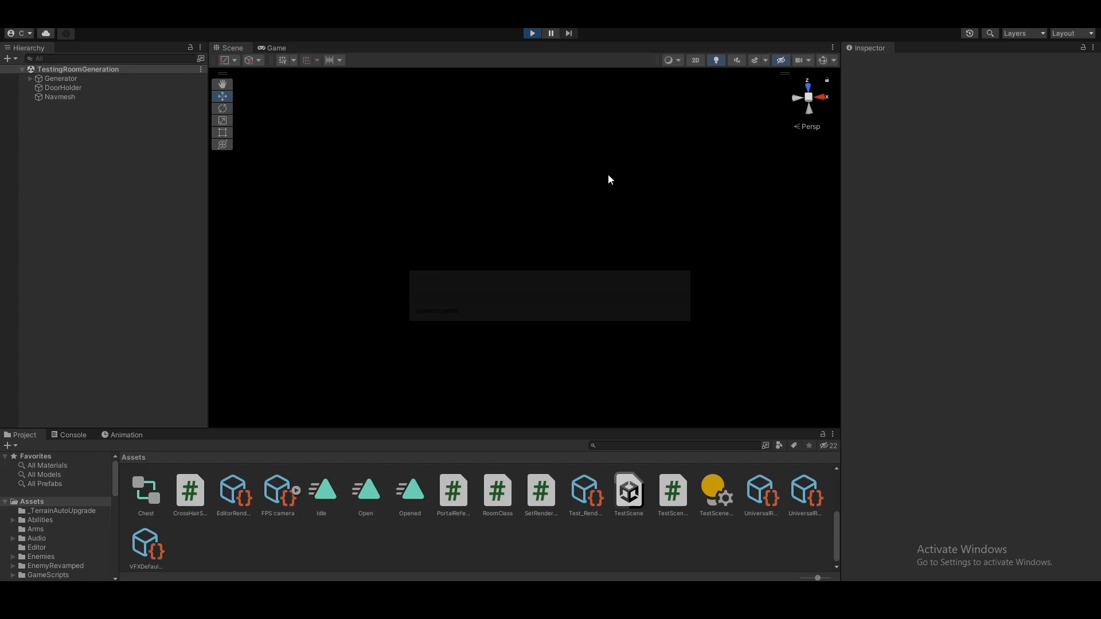
left_click(532, 32)
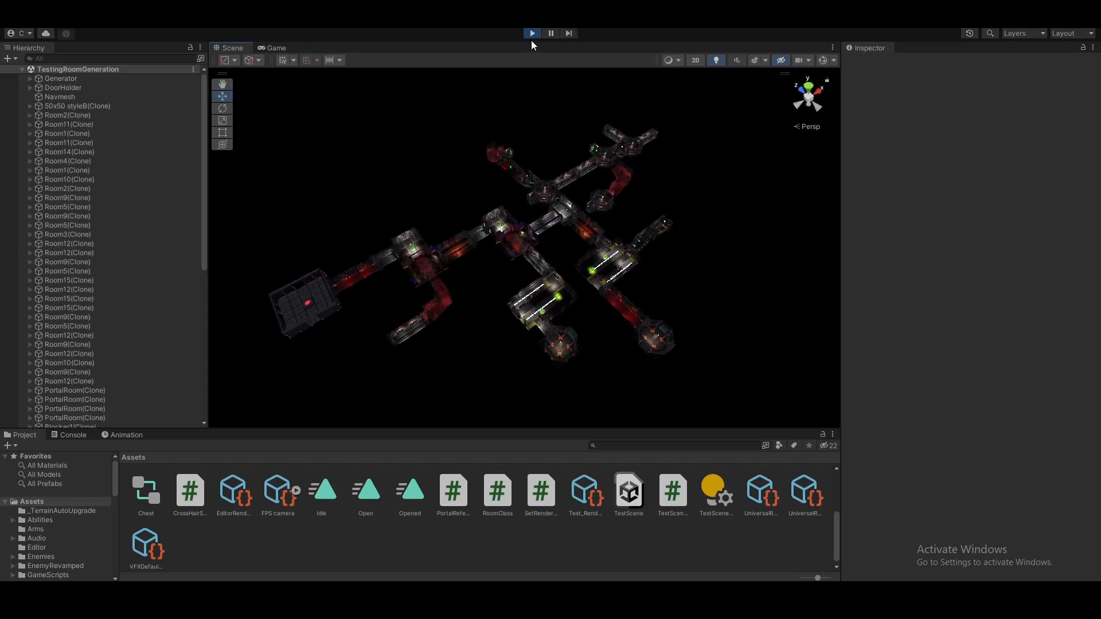
left_click(533, 32)
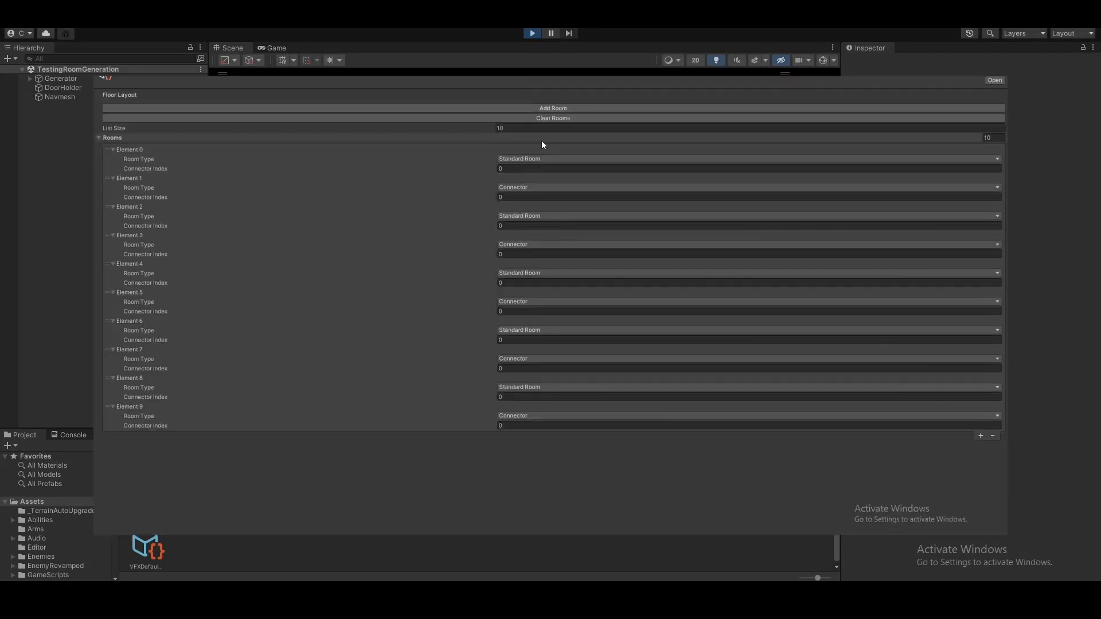
left_click(531, 32)
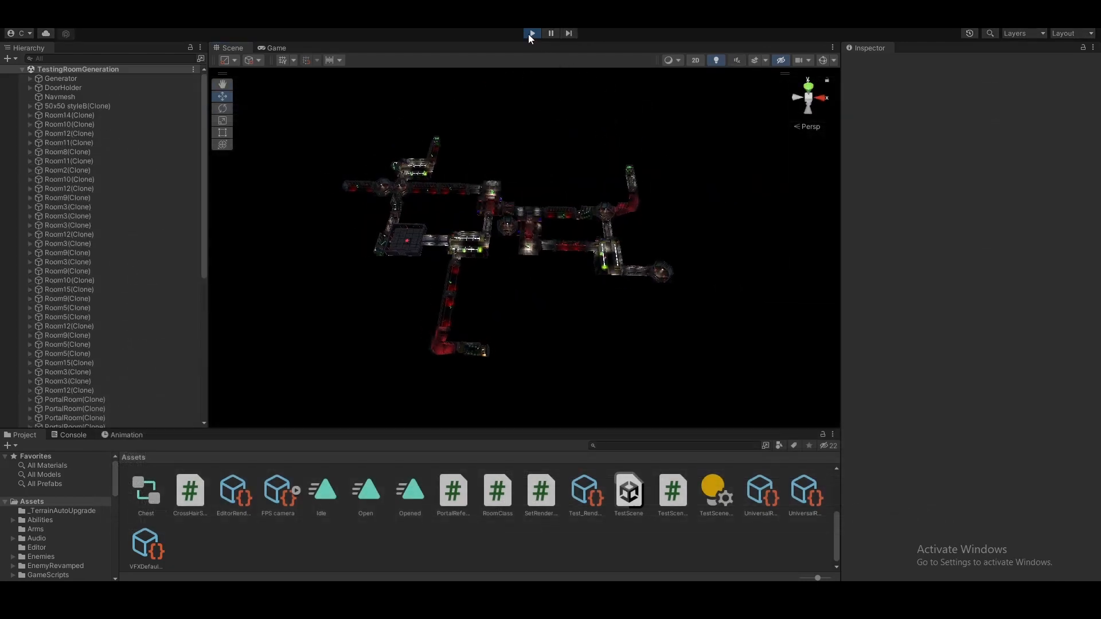
left_click(533, 32)
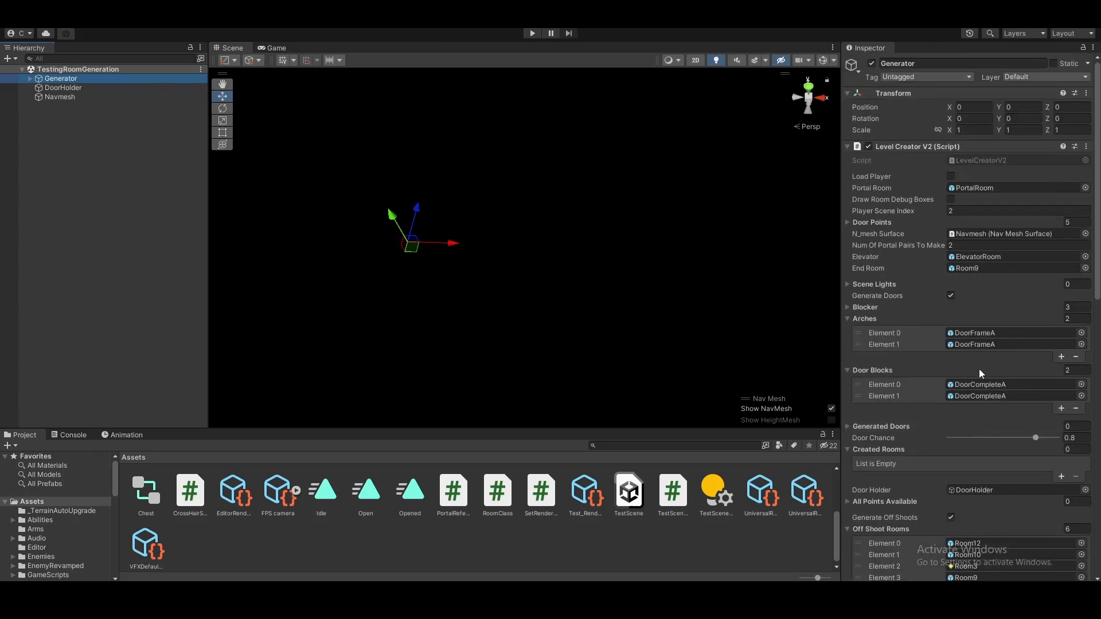
- Play the level, shoot the training target dummies and advance toward the robot enemy room
left_click(531, 32)
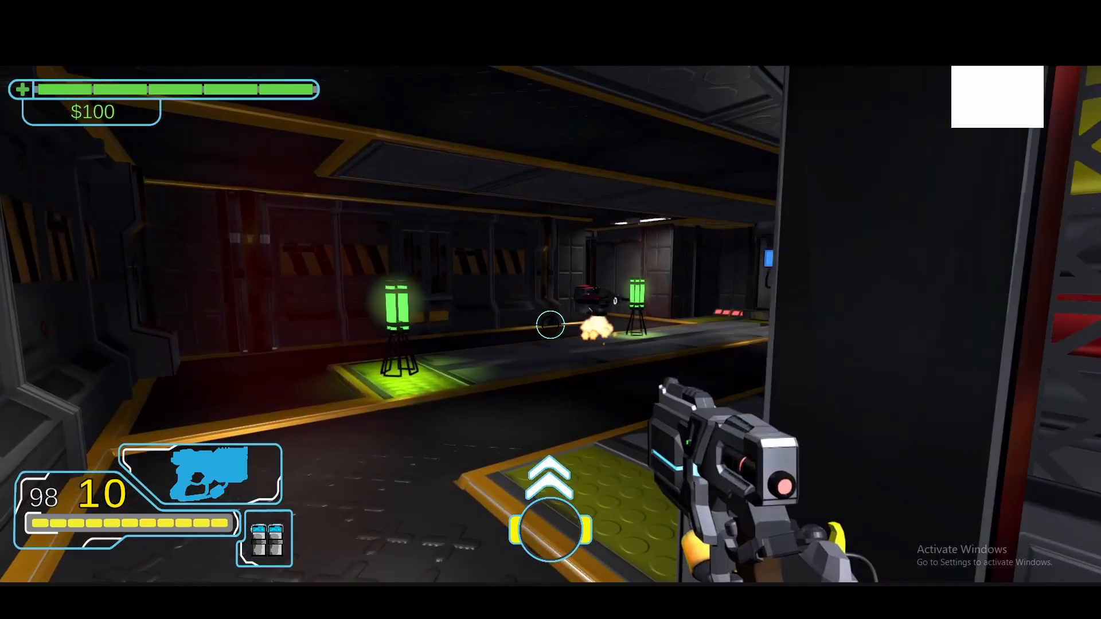
left_click(549, 332)
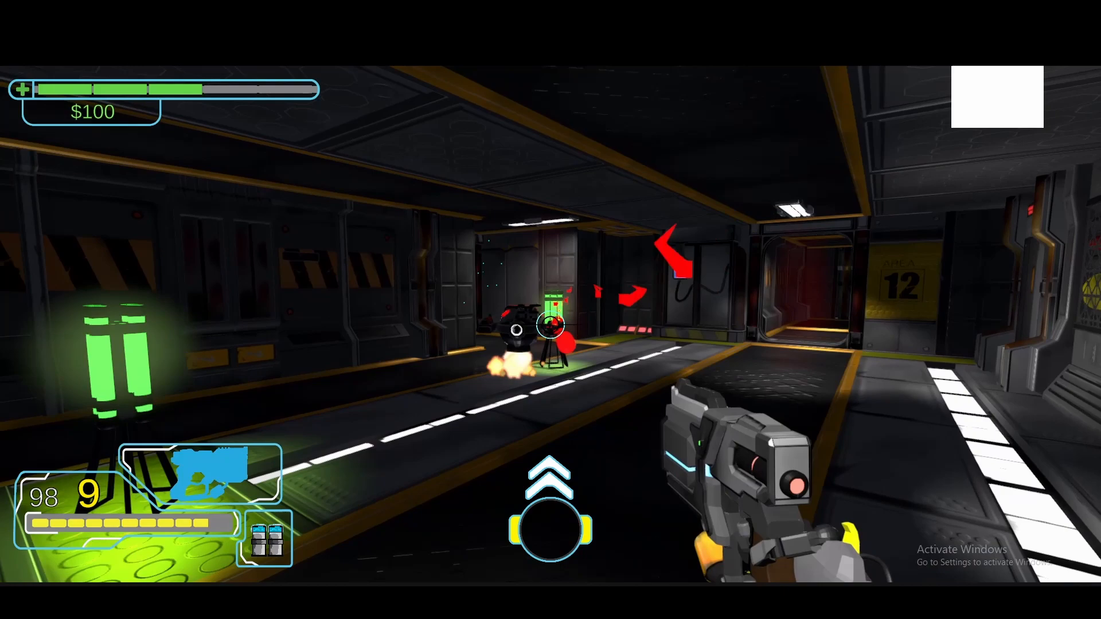
left_click(545, 328)
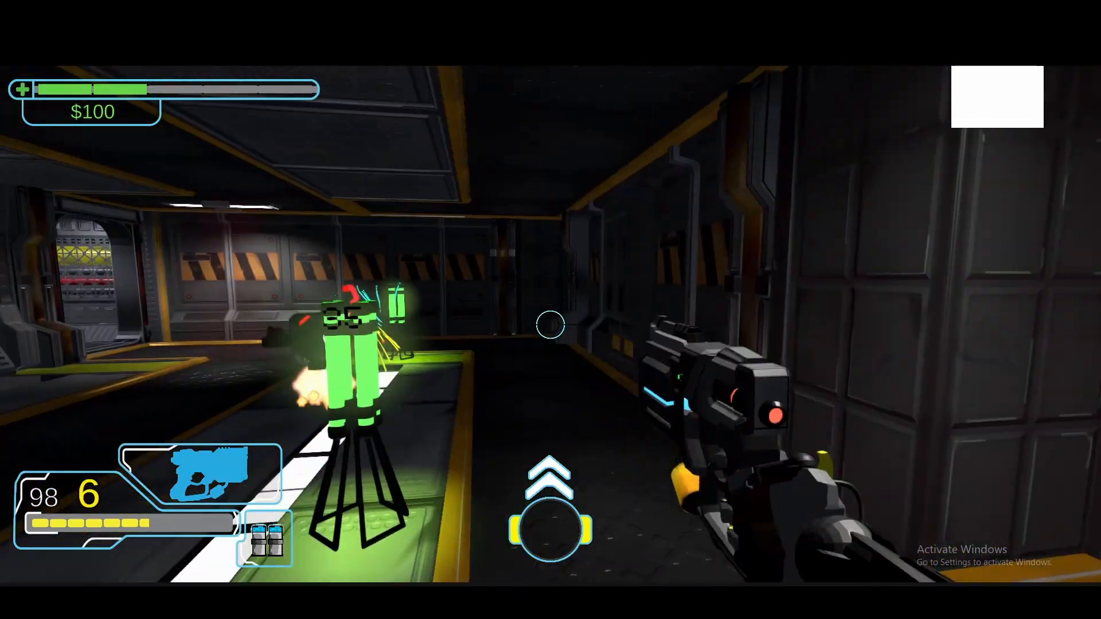
left_click(549, 338)
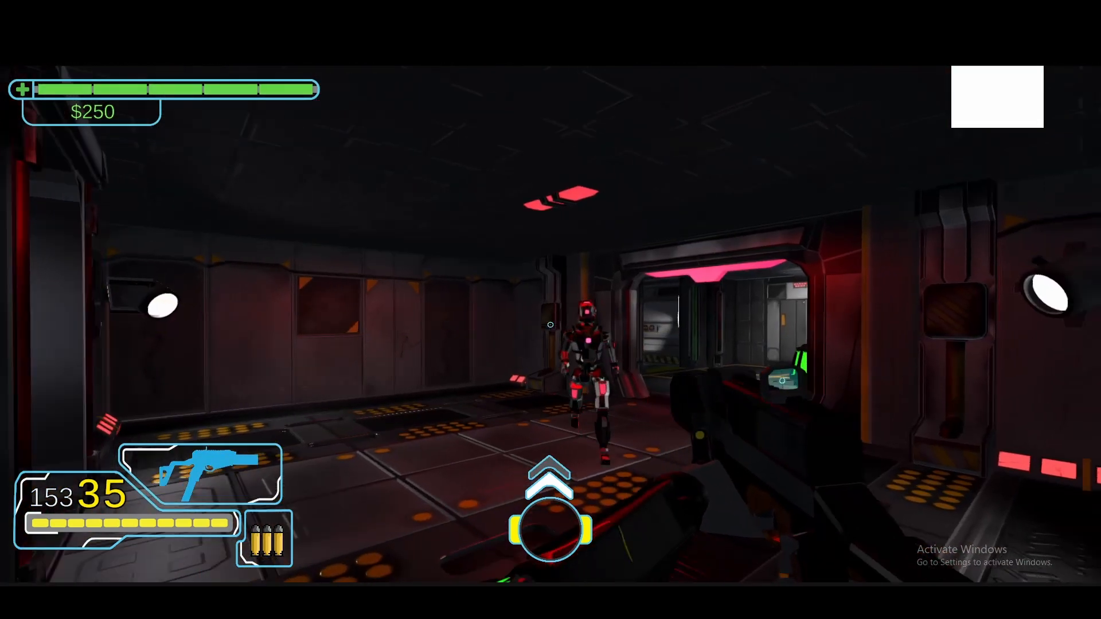
- Show the elevator staircase in TestScene, then play and walk up to the green portal
left_click(550, 326)
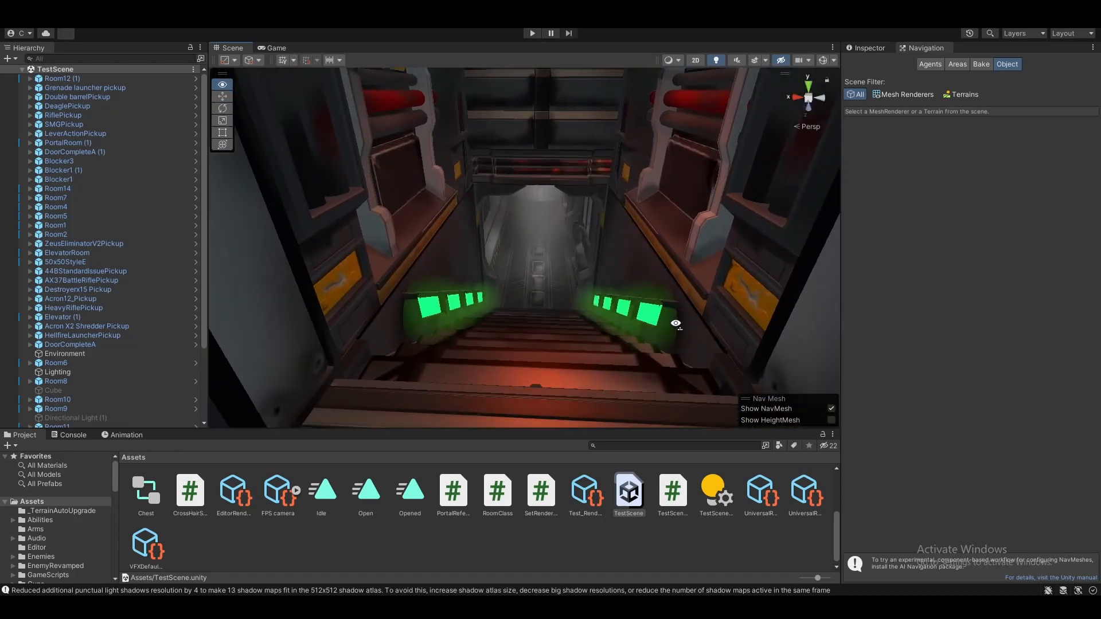
left_click(532, 32)
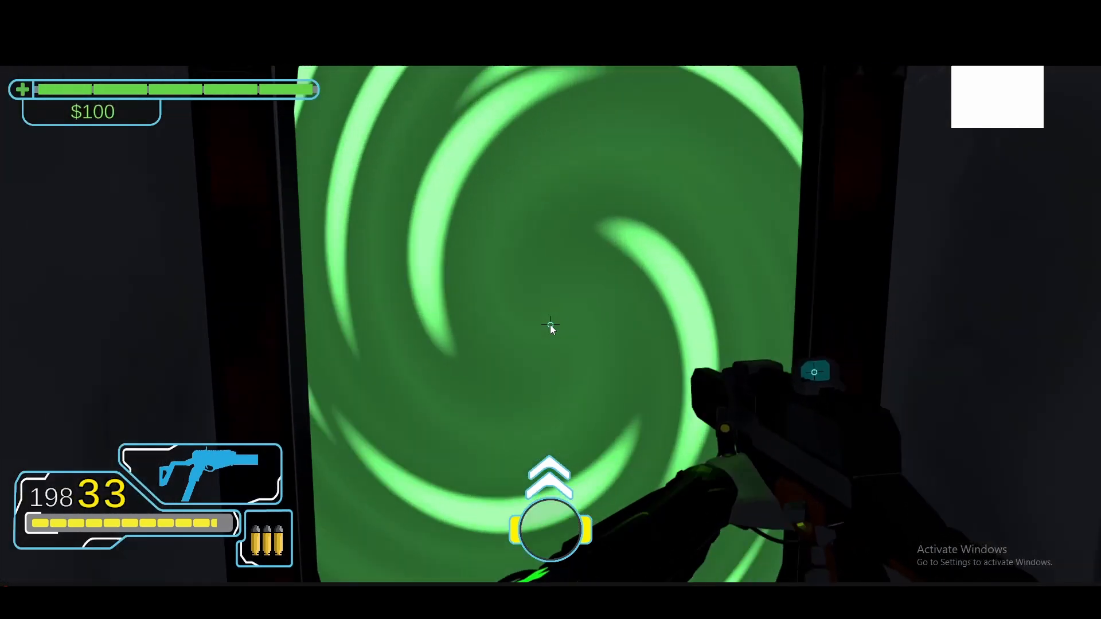